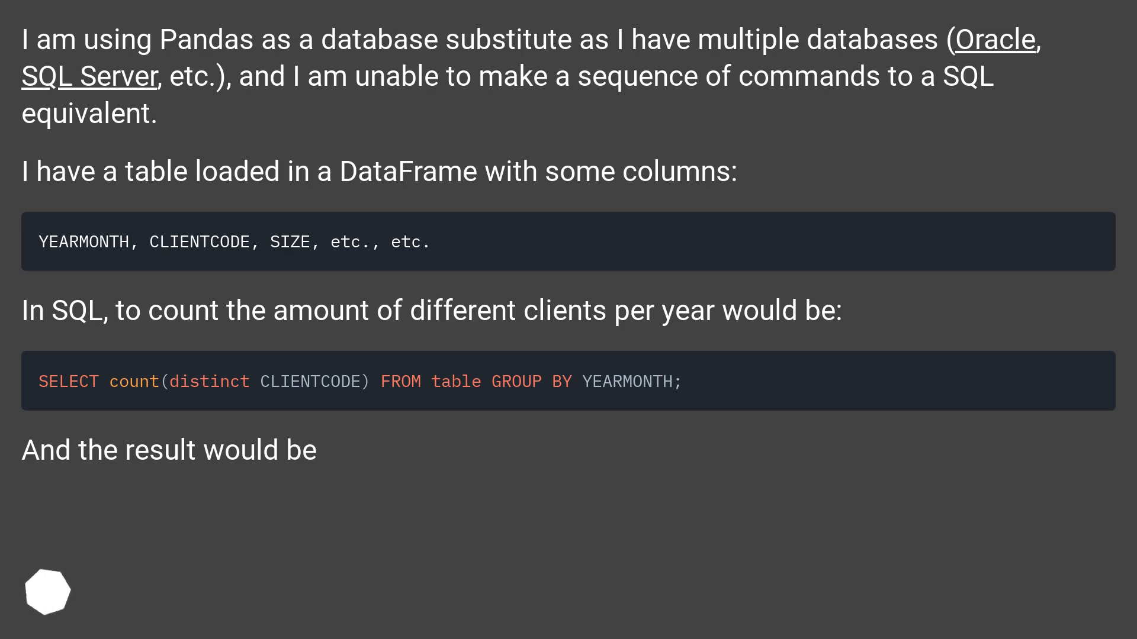
{"action": "scroll", "scroll_direction": "down", "scroll_amount": 3}
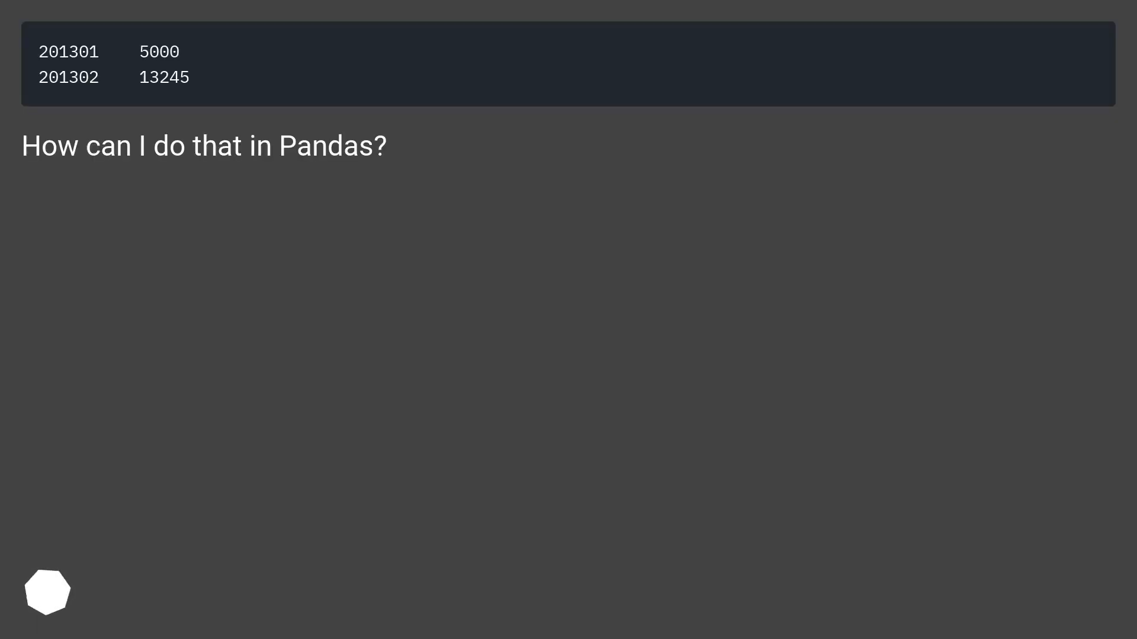